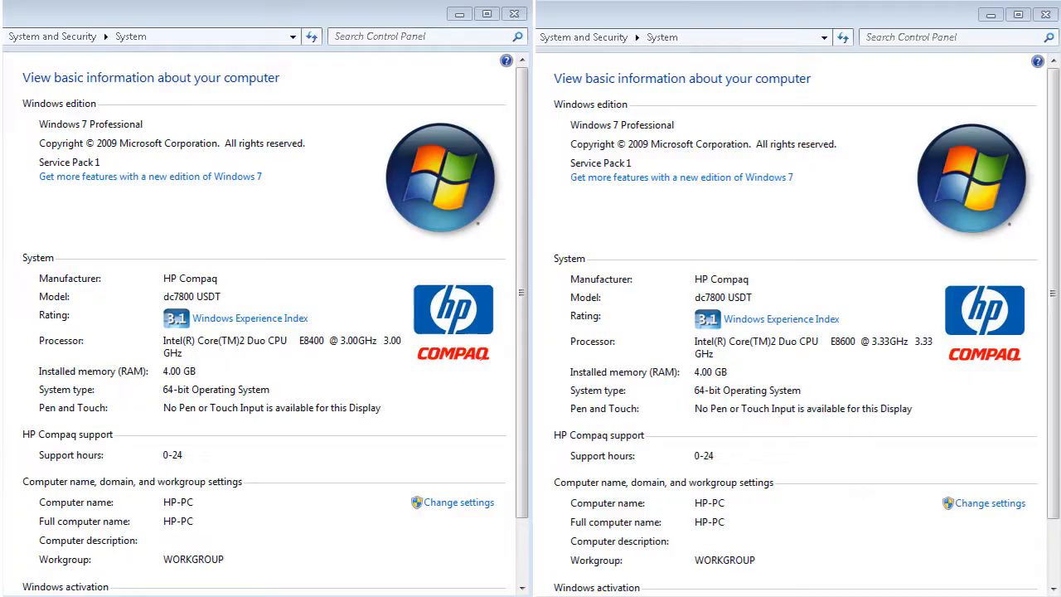
# Leave the System page and start TEncoder converting the 720p 20 minute test video to Xvid AVI
pyautogui.click(781, 318)
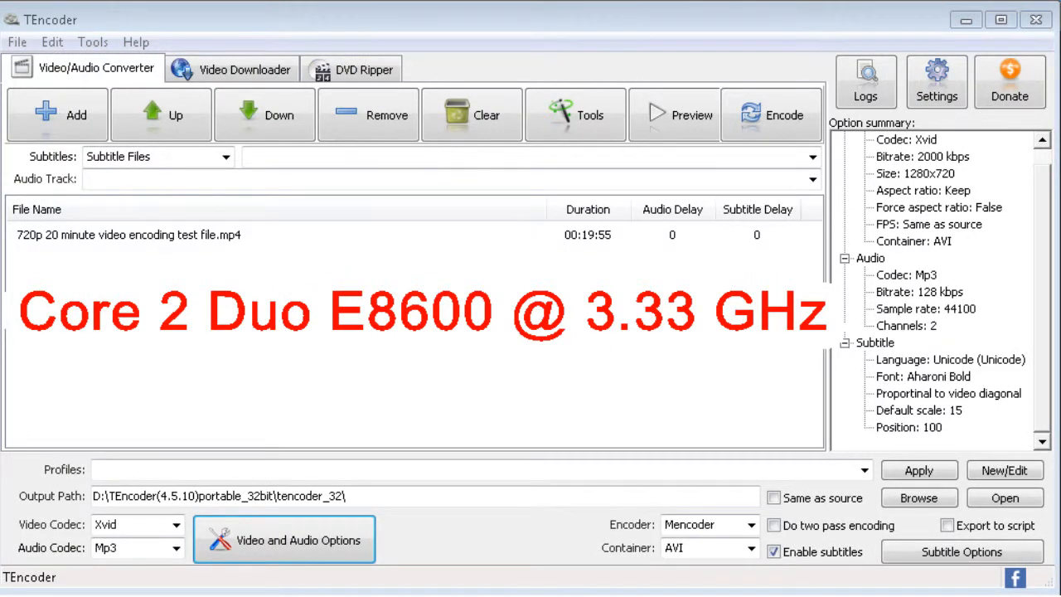
pyautogui.click(769, 114)
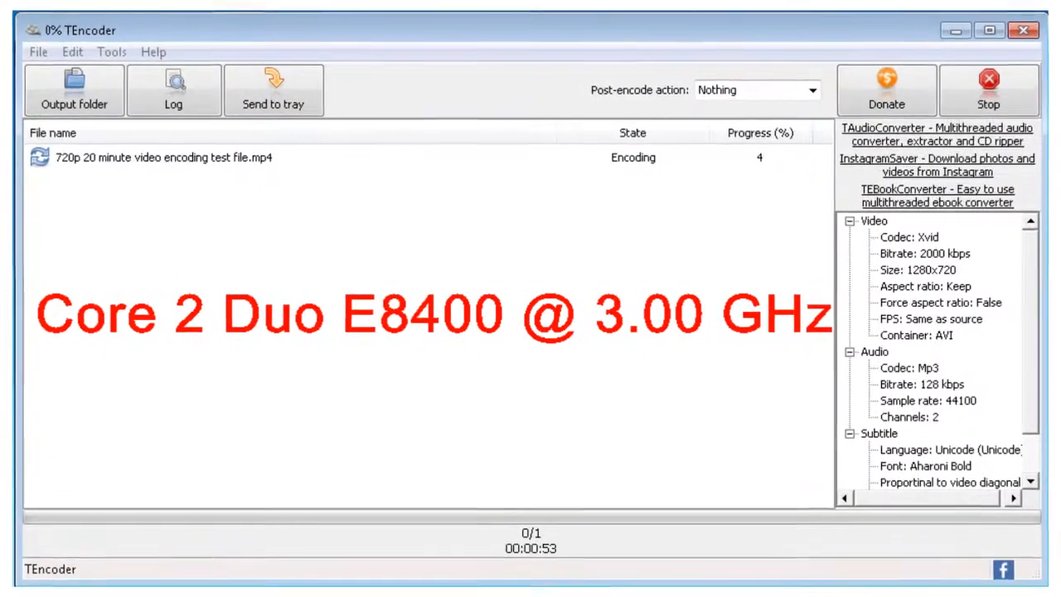